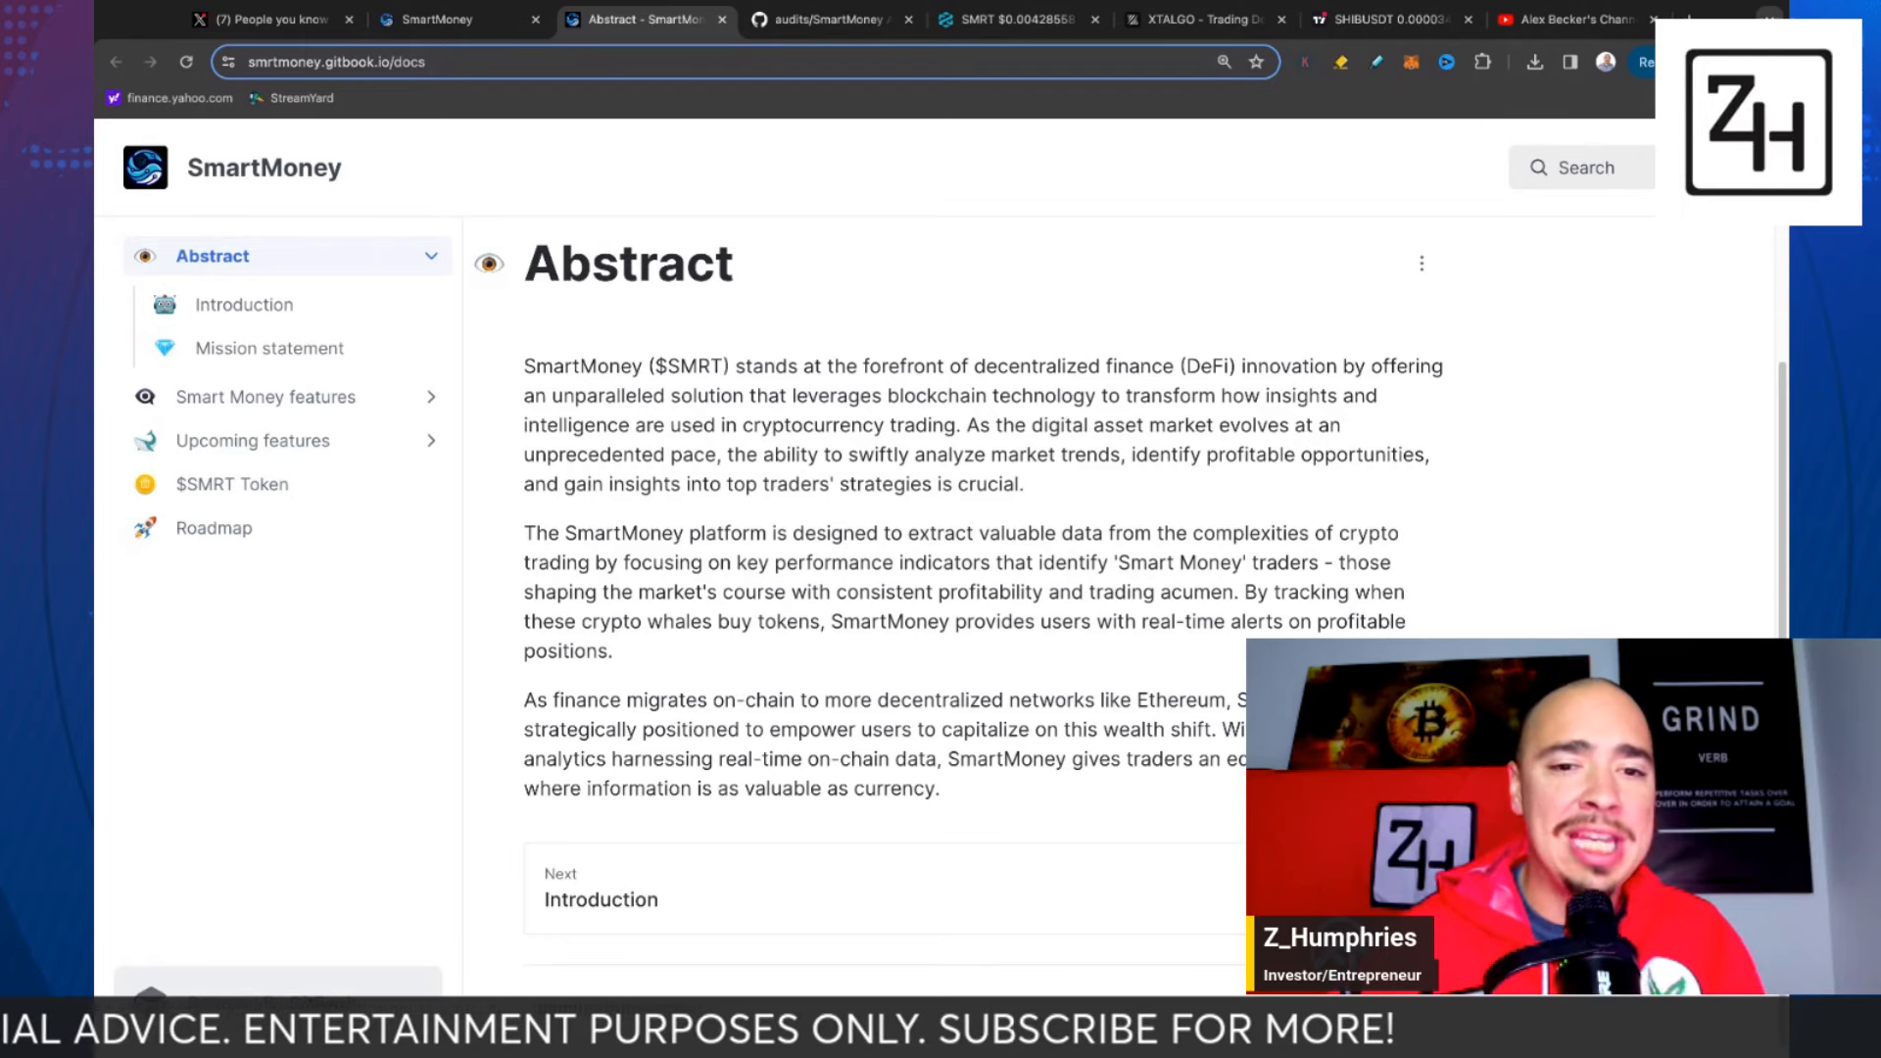
# - Read the SmartMoney Abstract page, then bring up the 0xScans audit report PDF on GitHub
pyautogui.scroll(-3)
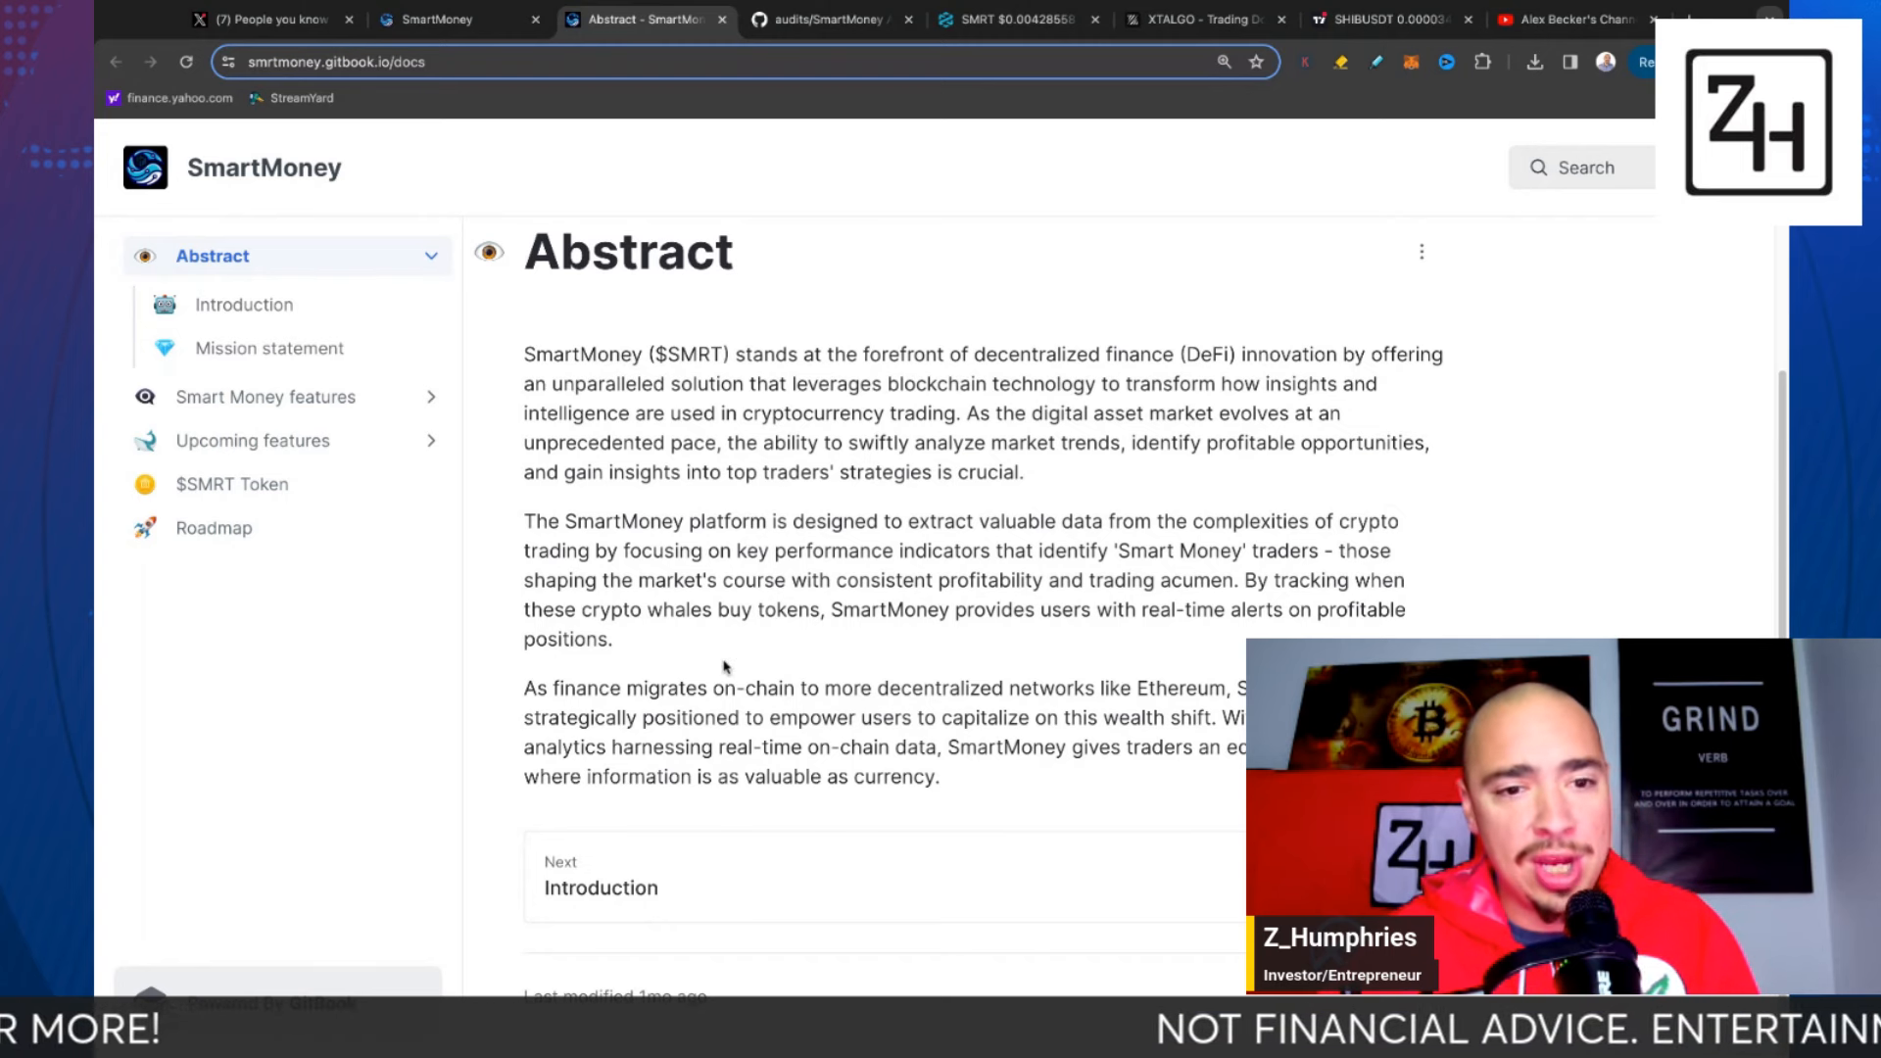
pyautogui.moveTo(743, 656)
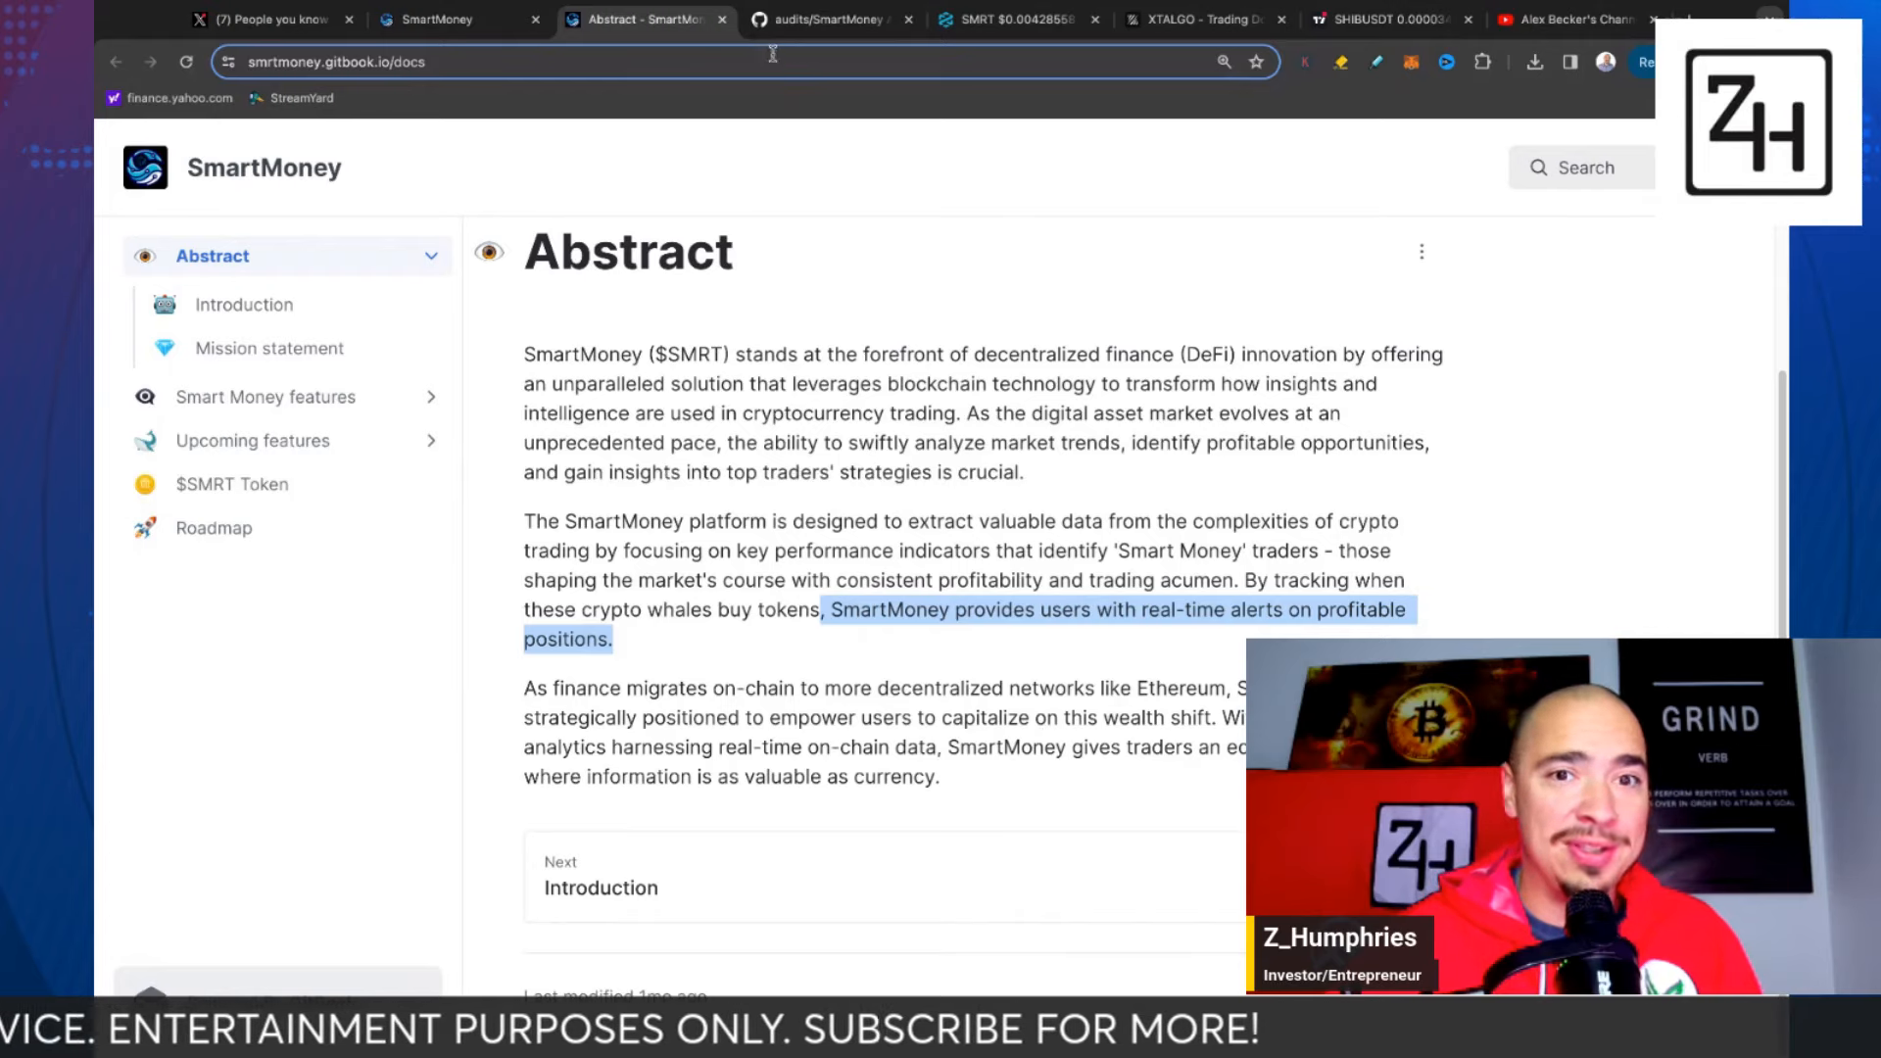
pyautogui.click(828, 20)
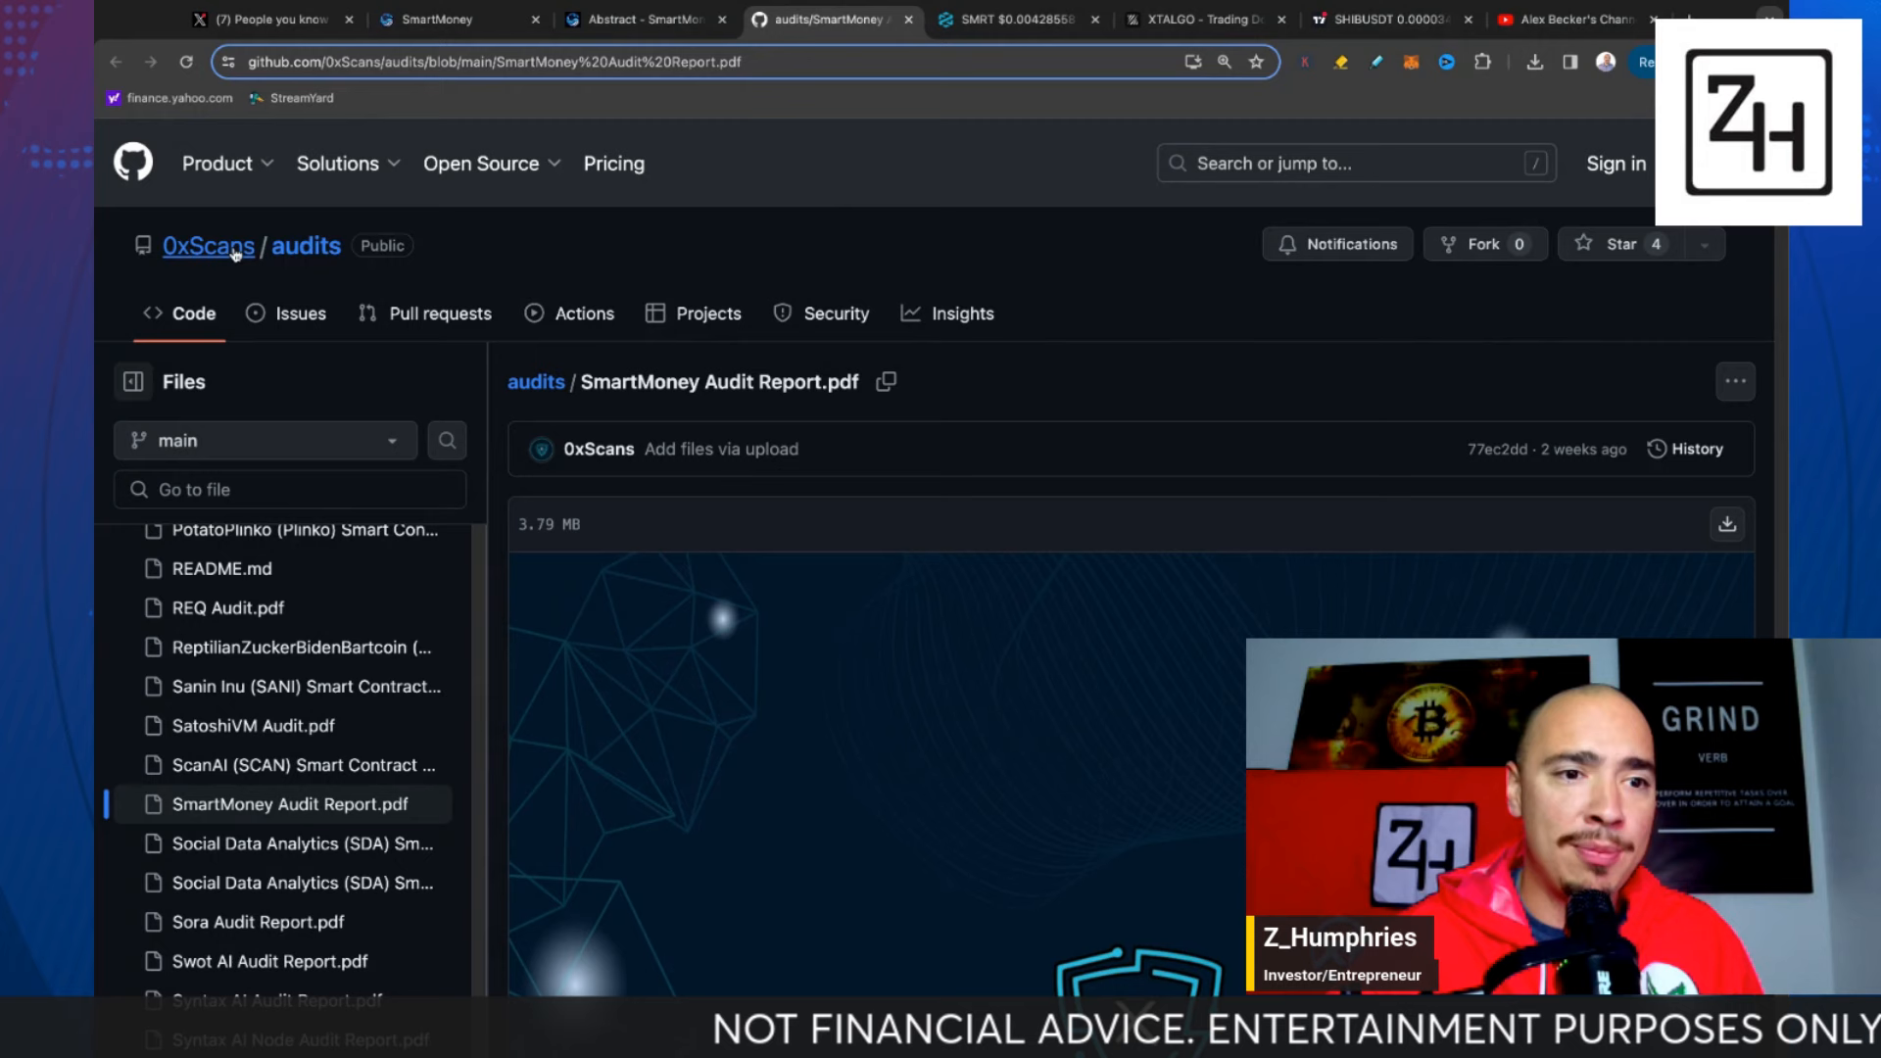
pyautogui.moveTo(357, 293)
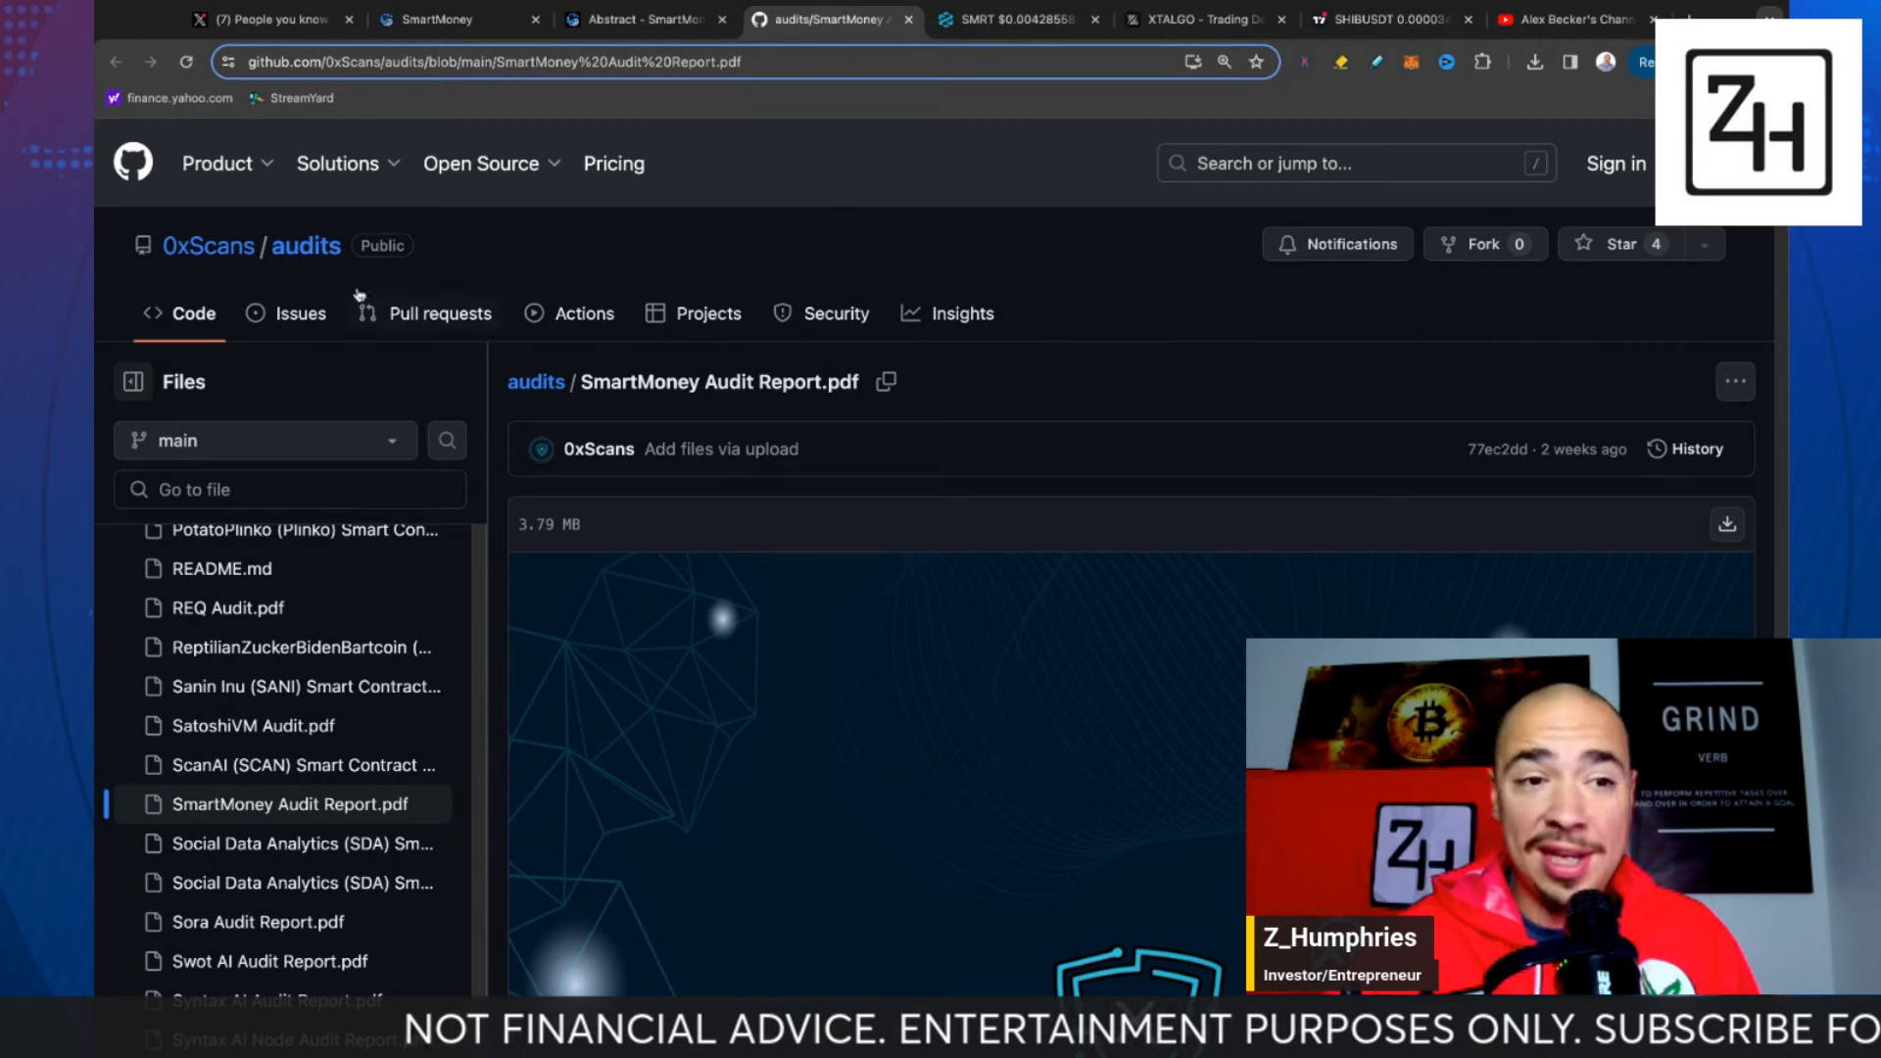
pyautogui.moveTo(787, 261)
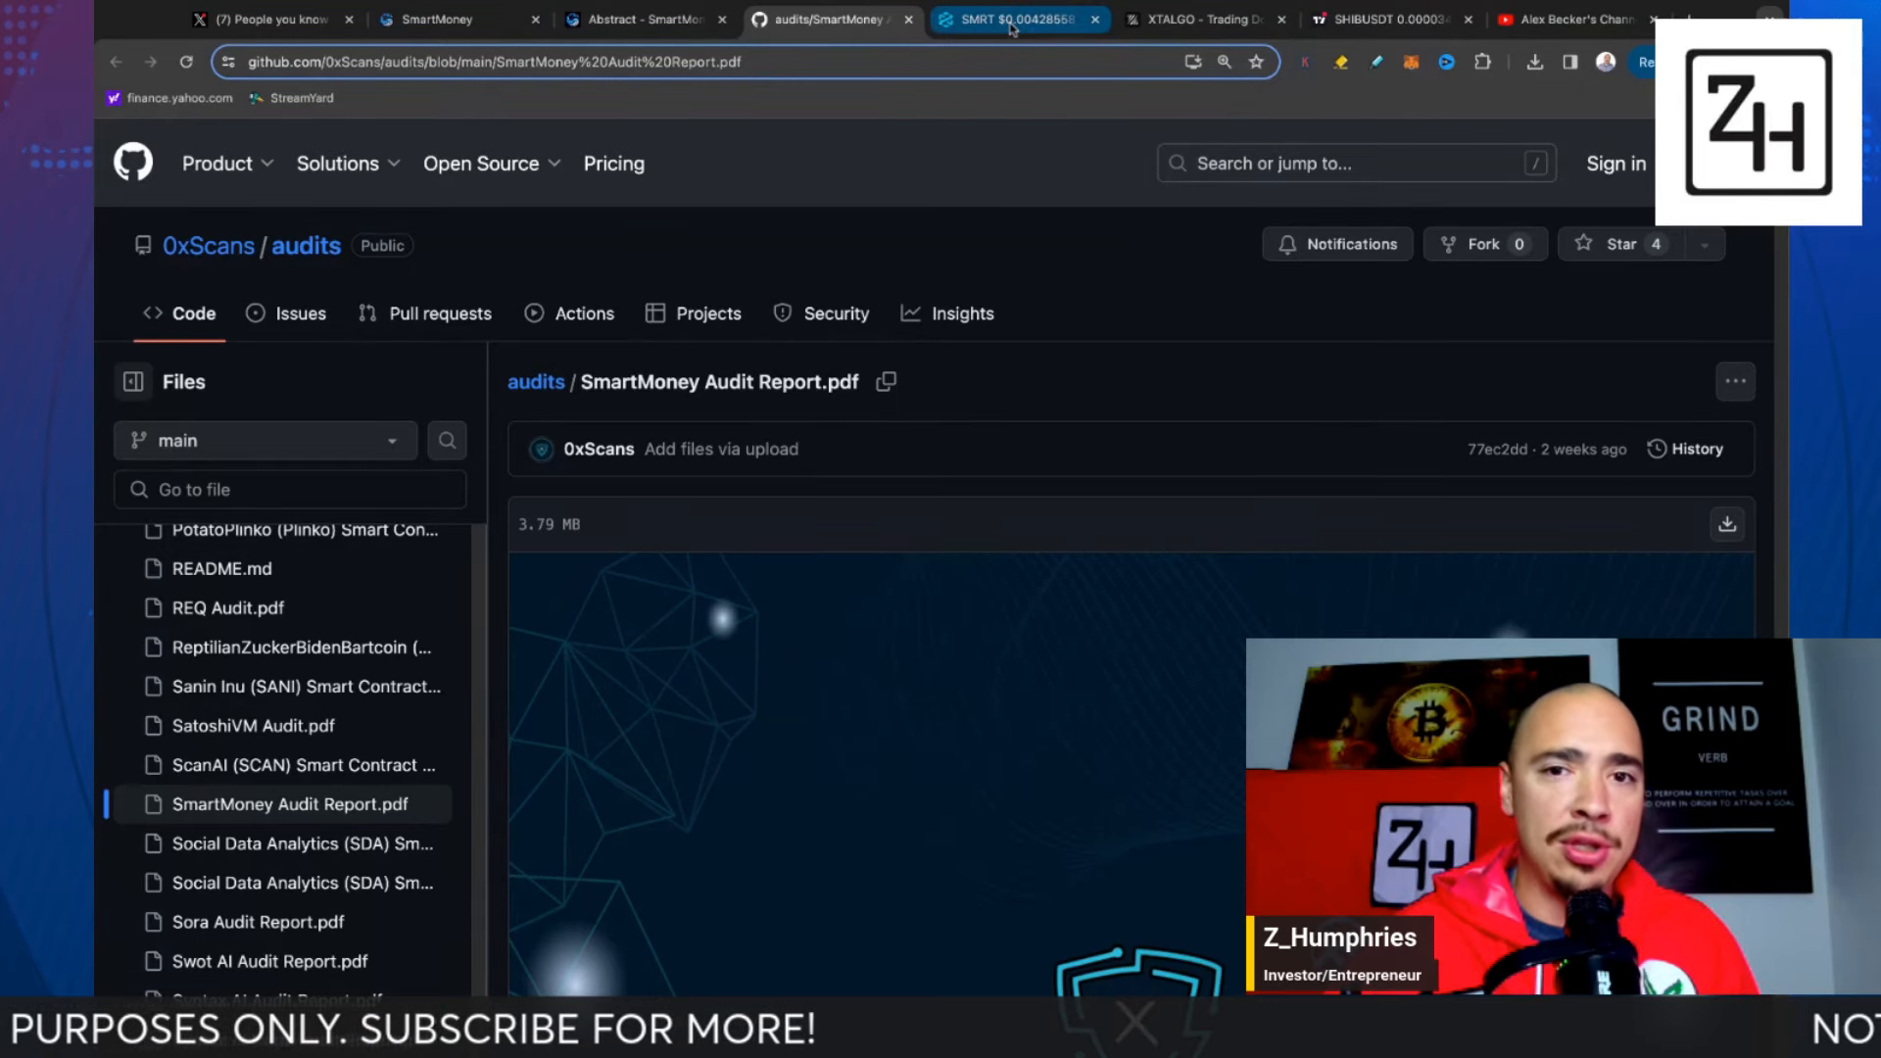
# - Show the DEXTools SMRT/WETH chart with market cap, liquidity and about 1.1K holders
pyautogui.click(1017, 19)
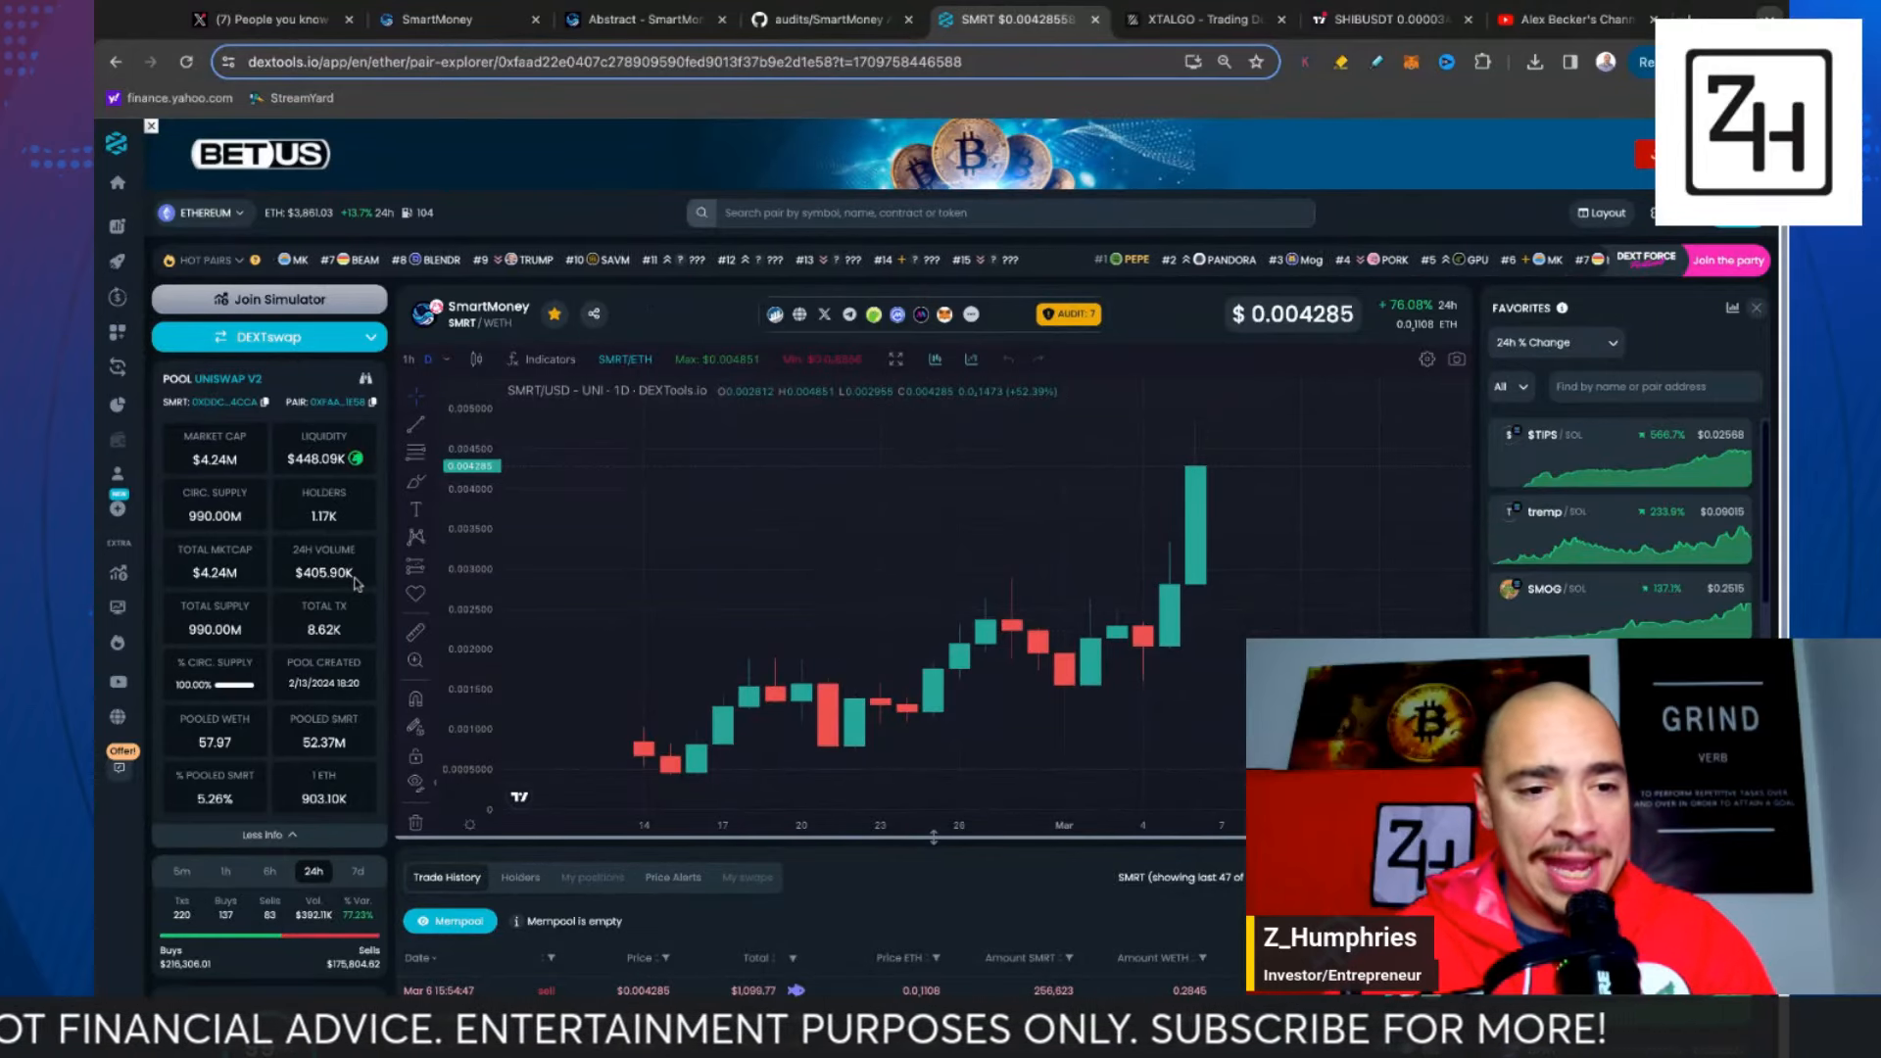
pyautogui.moveTo(645, 755)
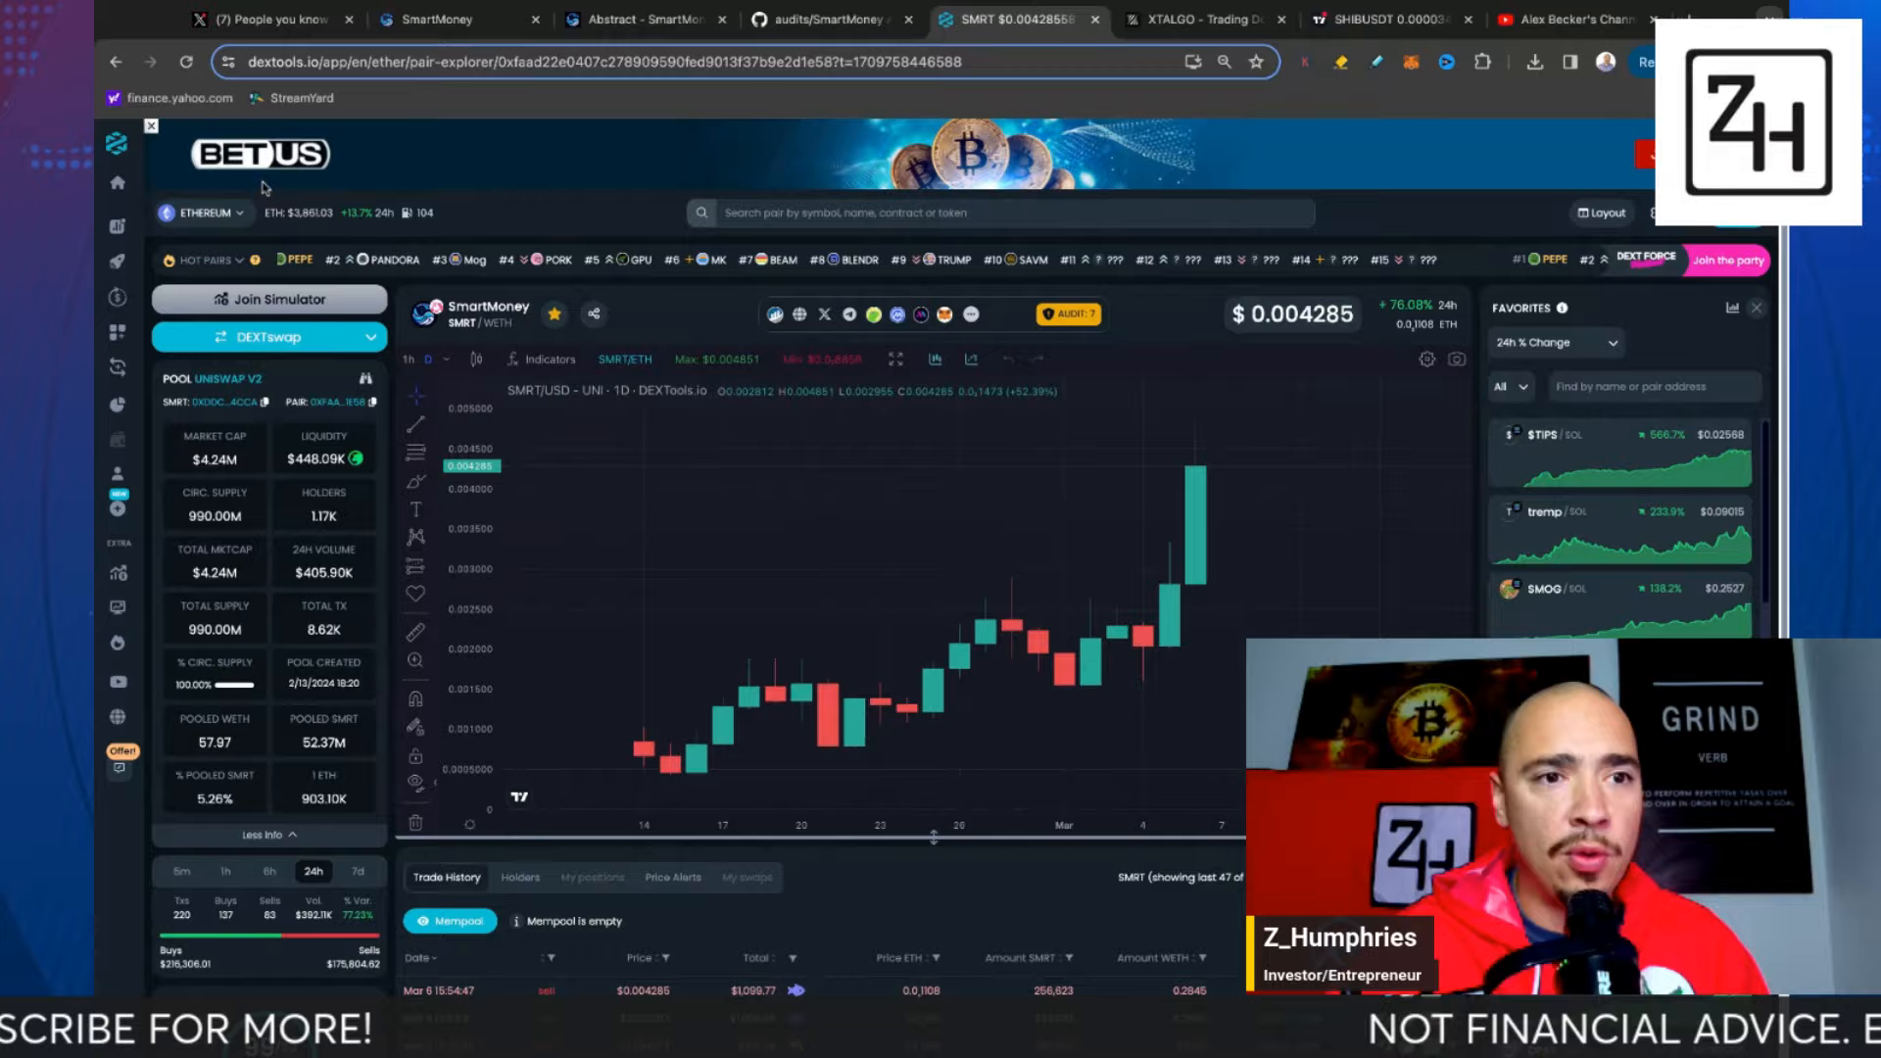
# - Return to the SmartMoney X profile and open the $SMRT Telegram bot tutorial post
pyautogui.click(264, 19)
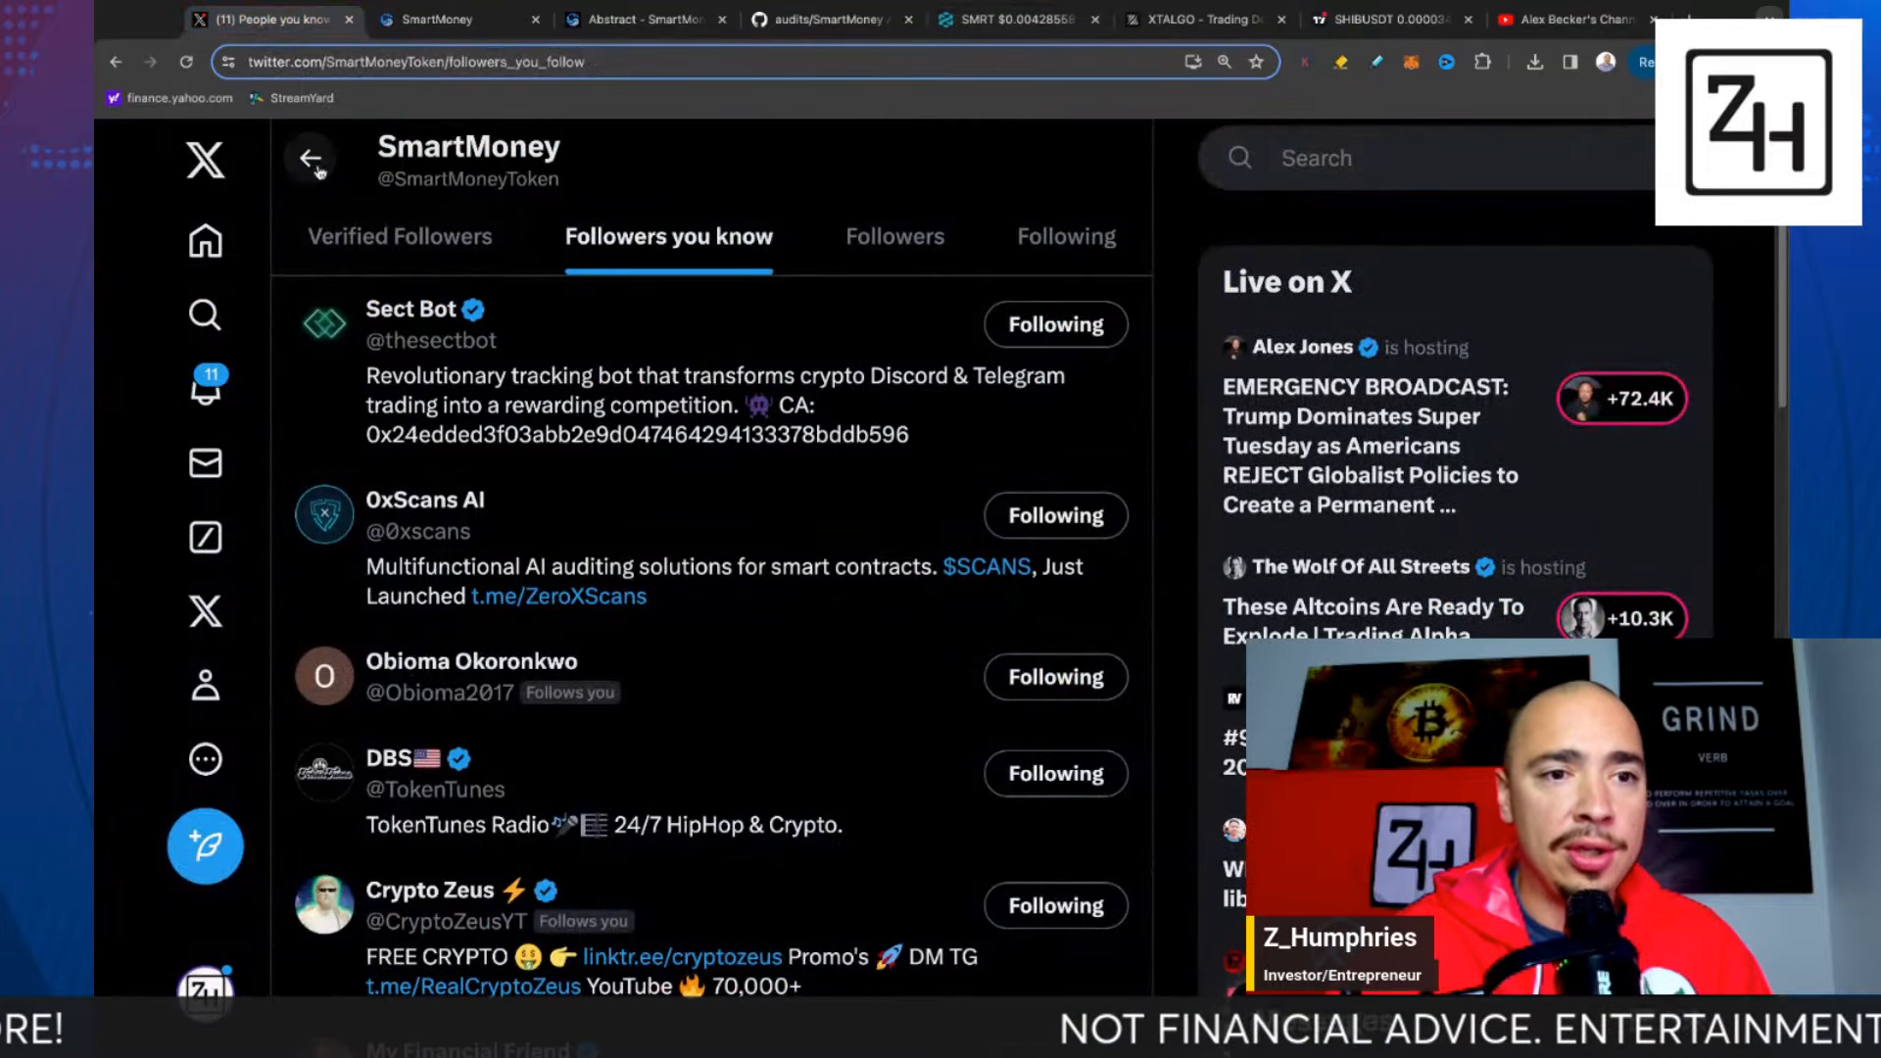
pyautogui.click(309, 157)
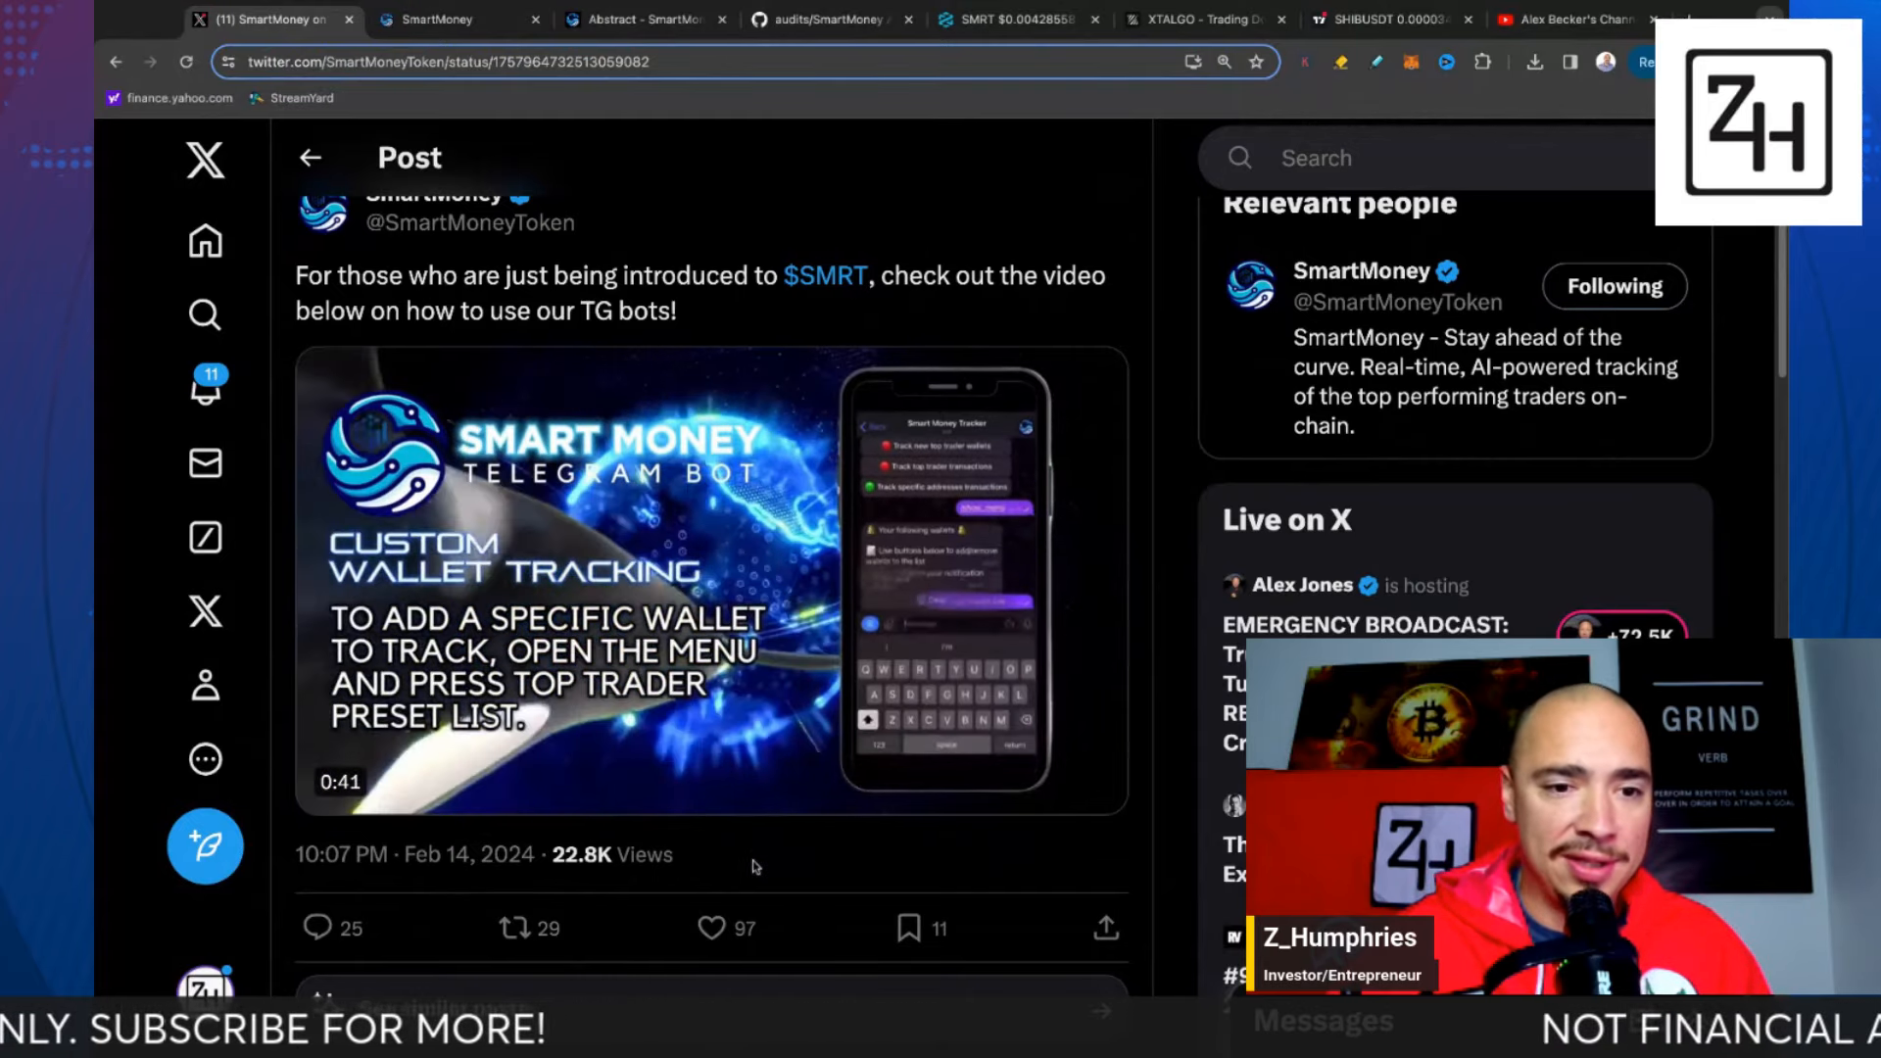
# - Play the Telegram bot tutorial video, skim its replies, and leave the post
pyautogui.click(707, 576)
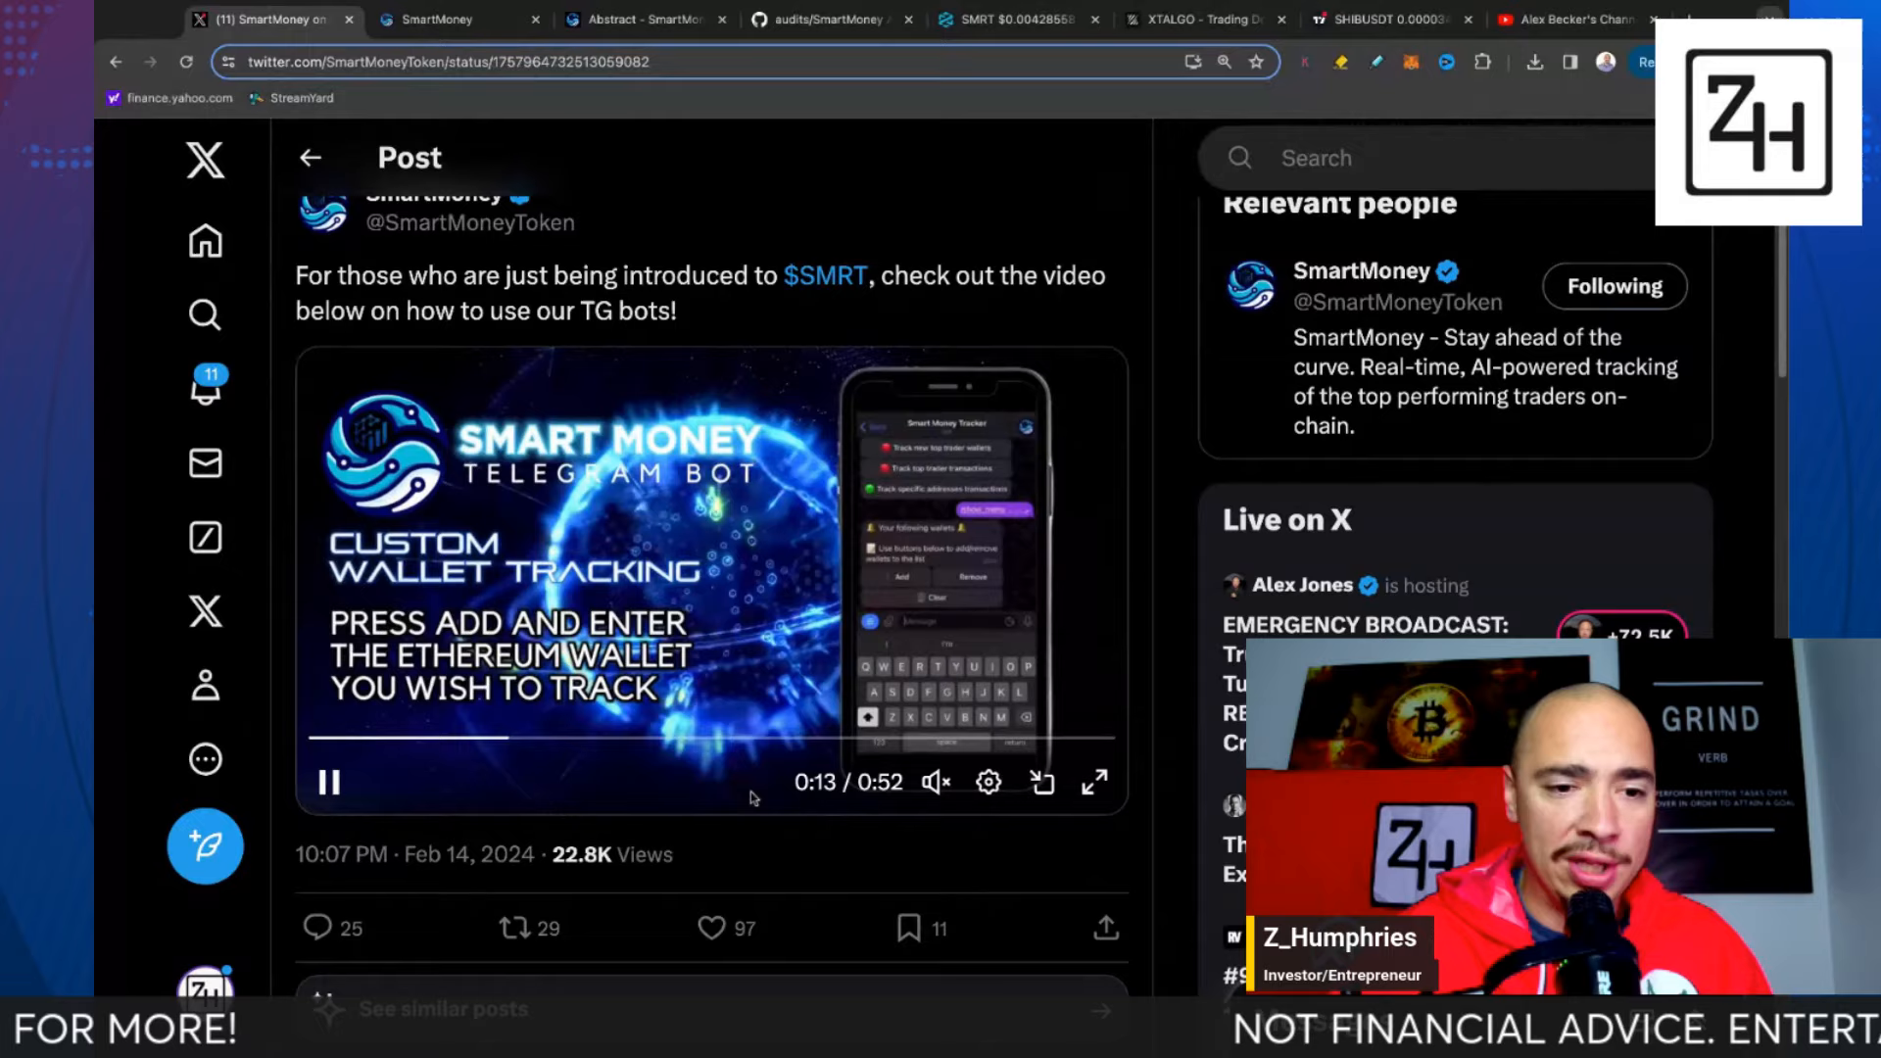
pyautogui.moveTo(621, 781)
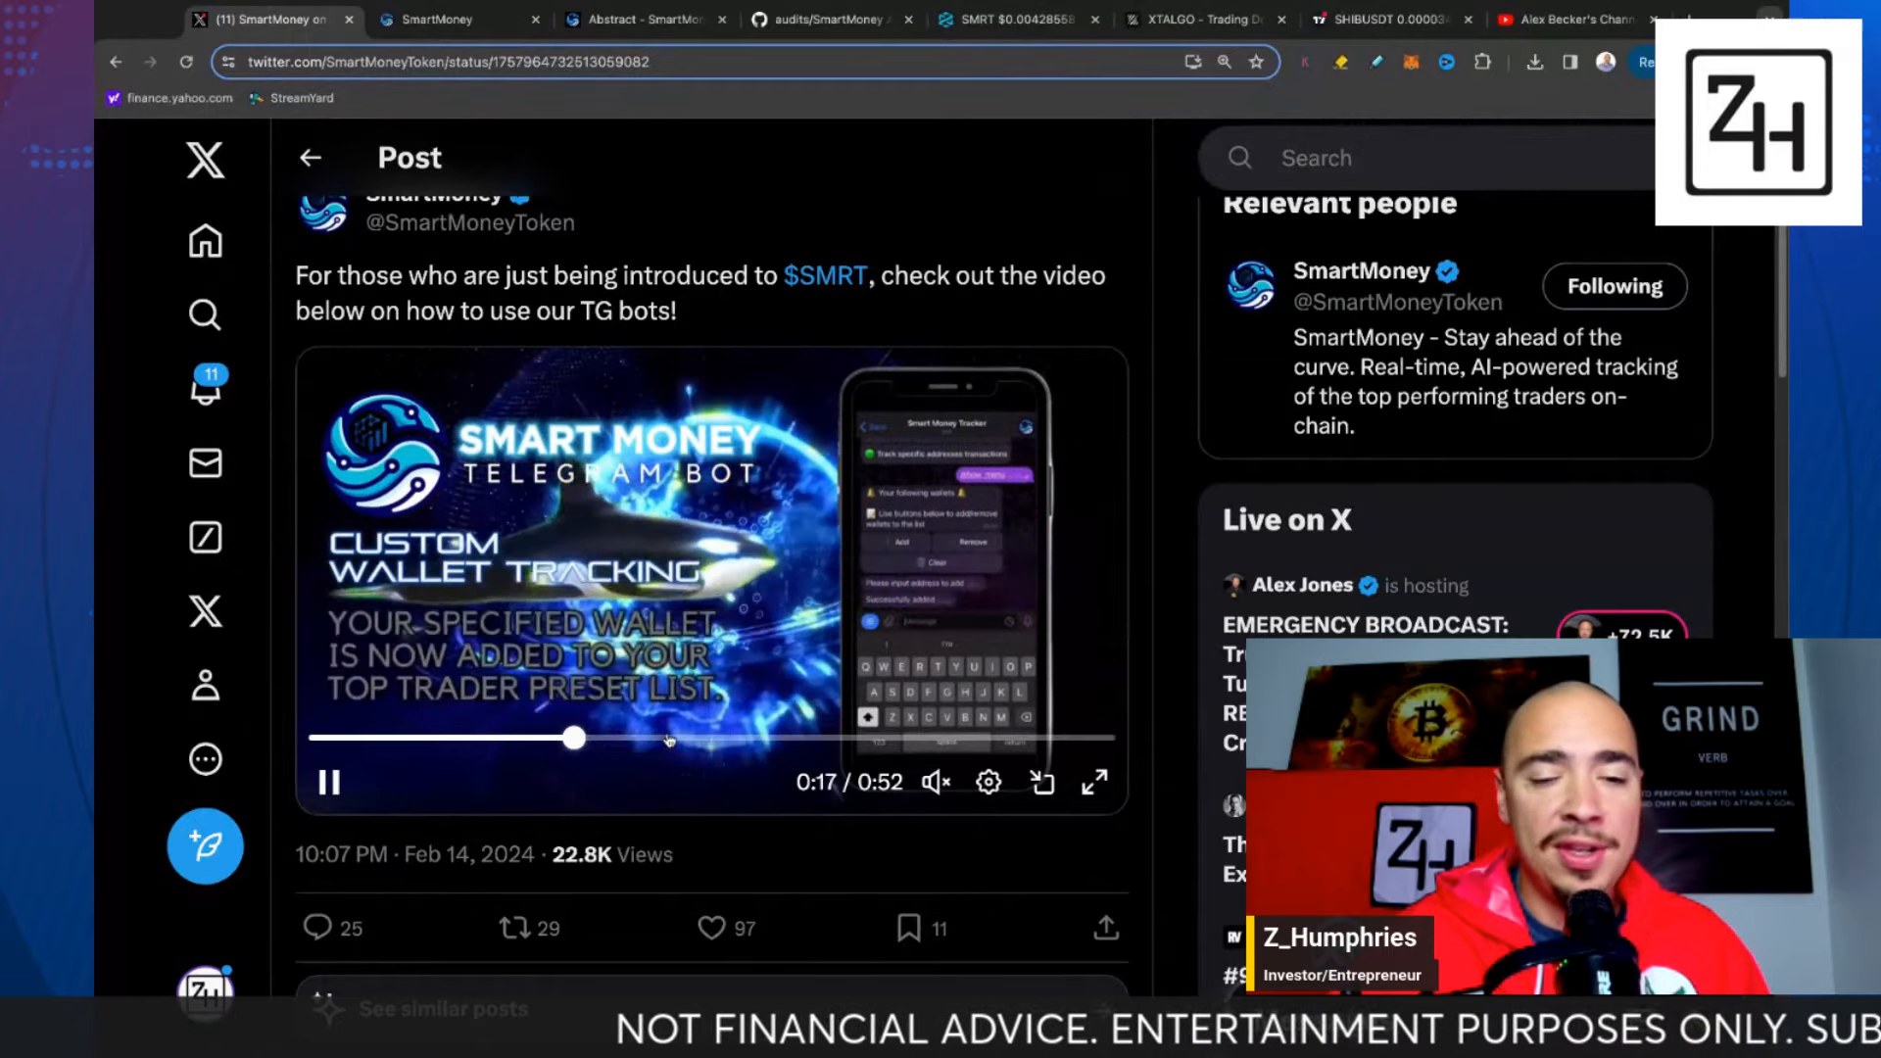
pyautogui.scroll(-3)
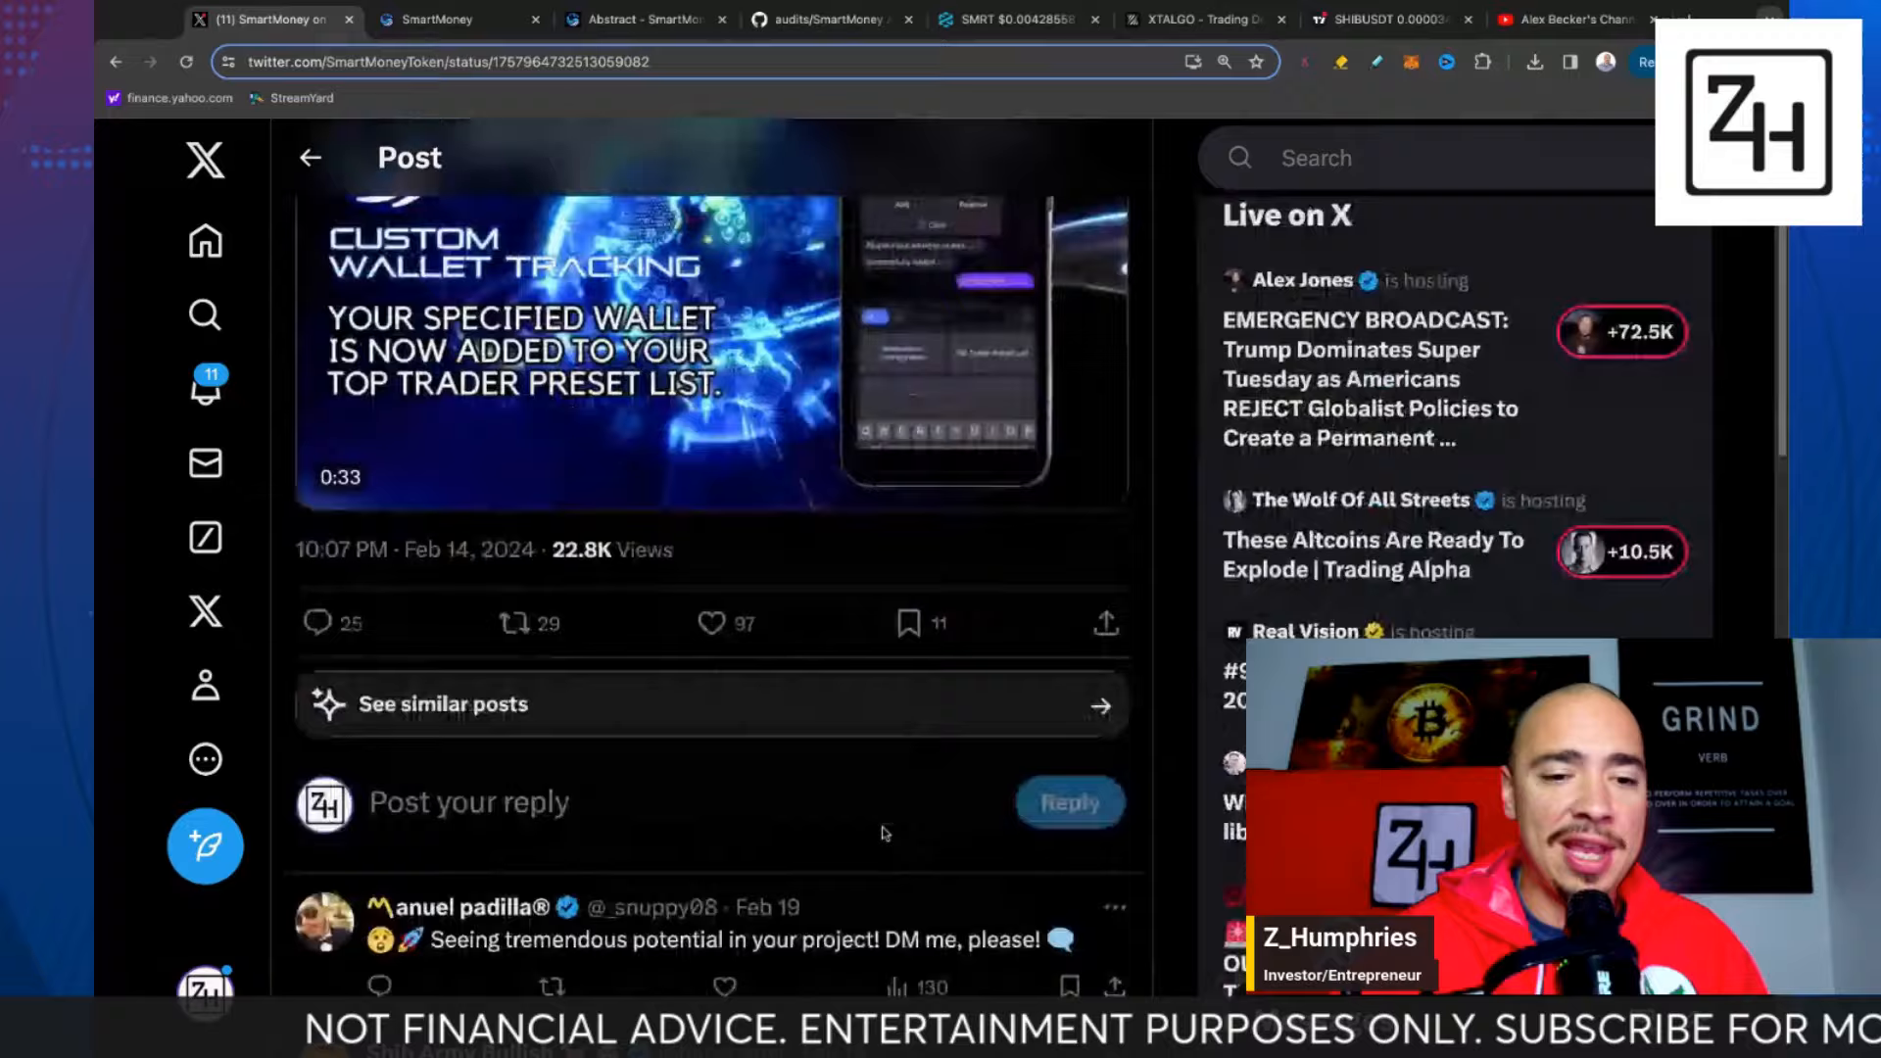
pyautogui.click(309, 156)
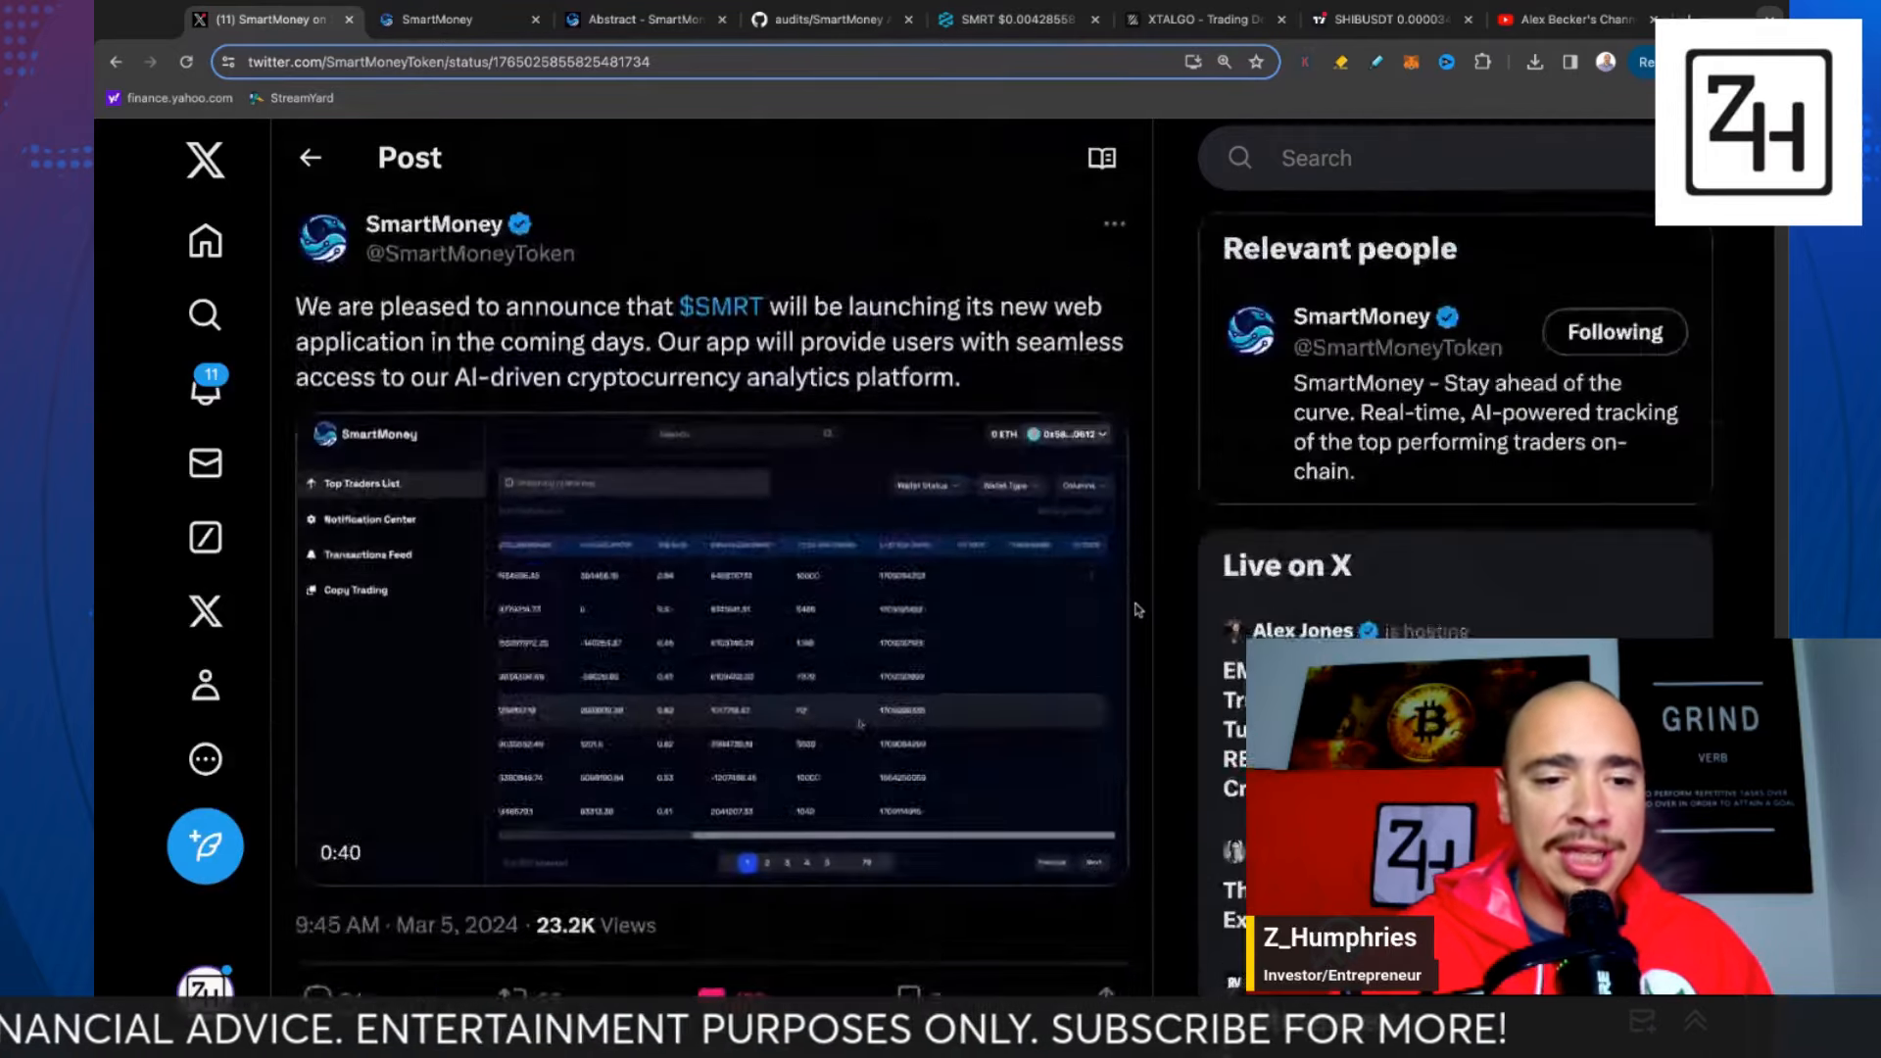
# - Read the $SMRT web app announcement thread, then return to the DEXTools SMRT chart
pyautogui.scroll(-3)
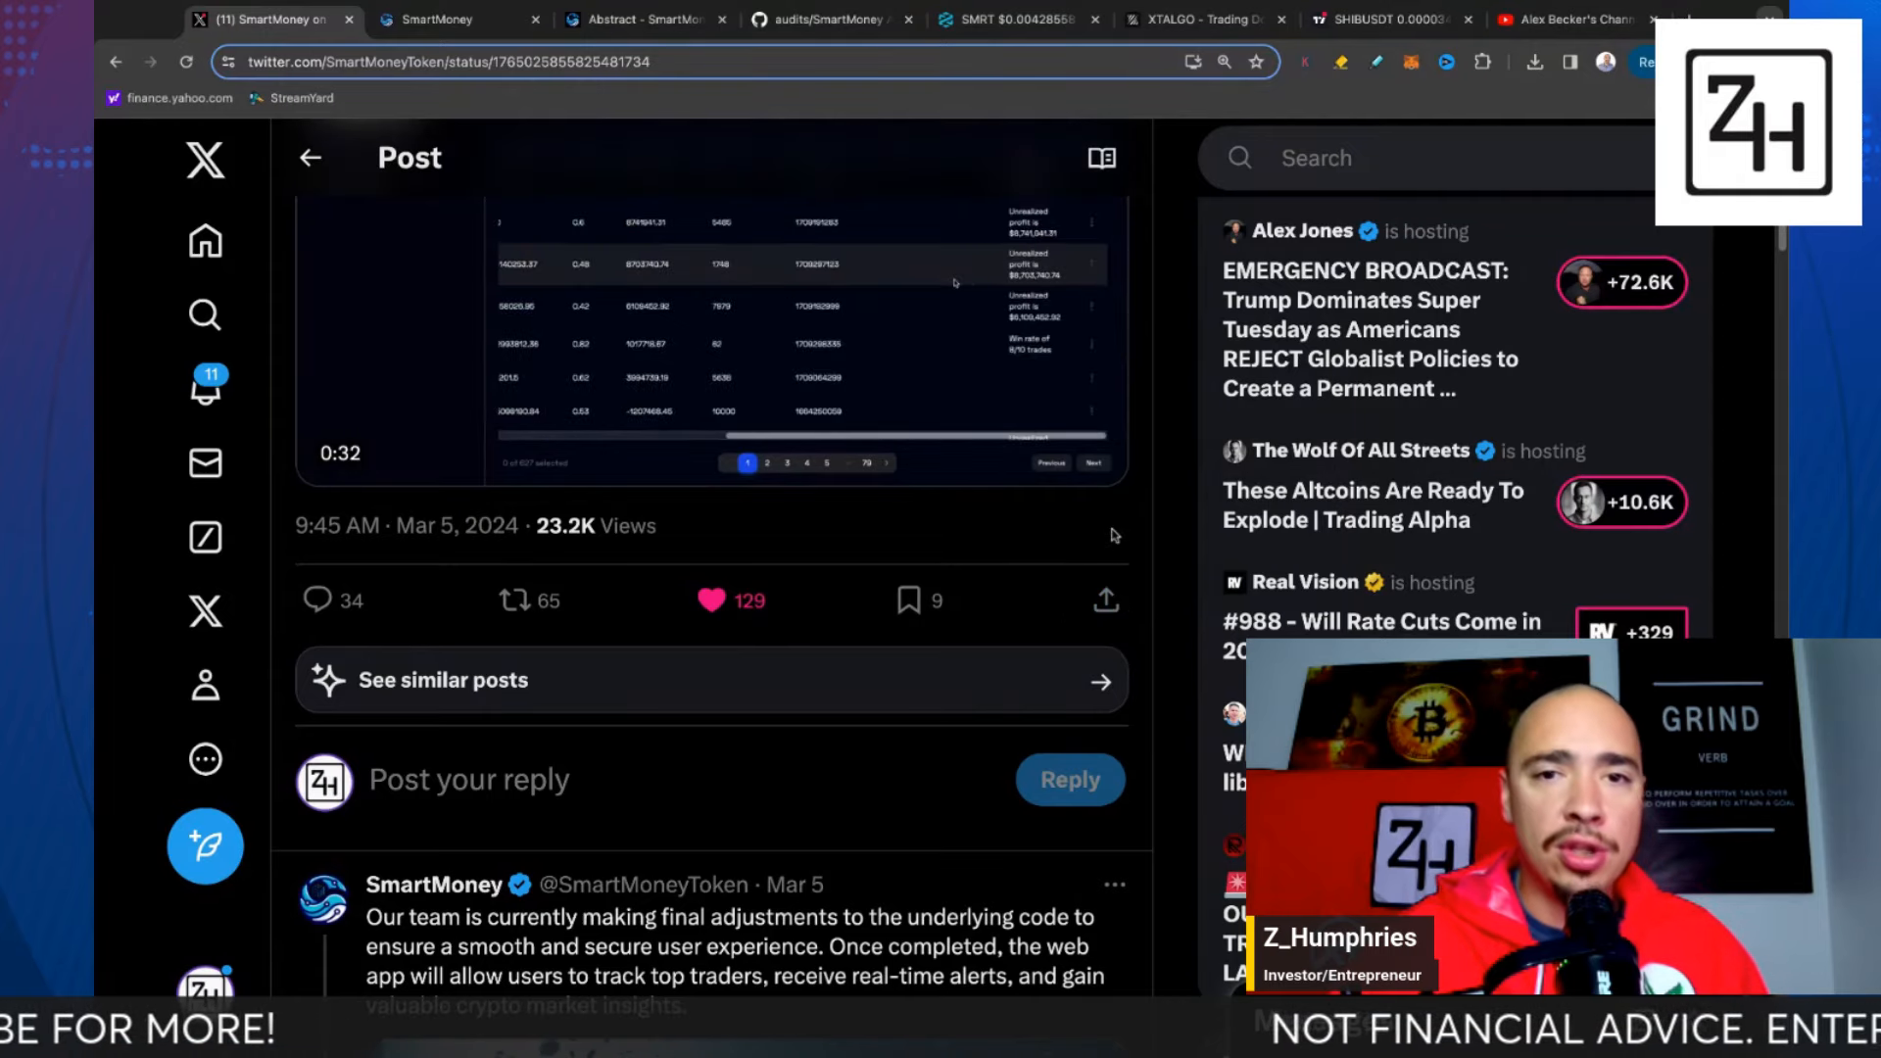
pyautogui.scroll(-3)
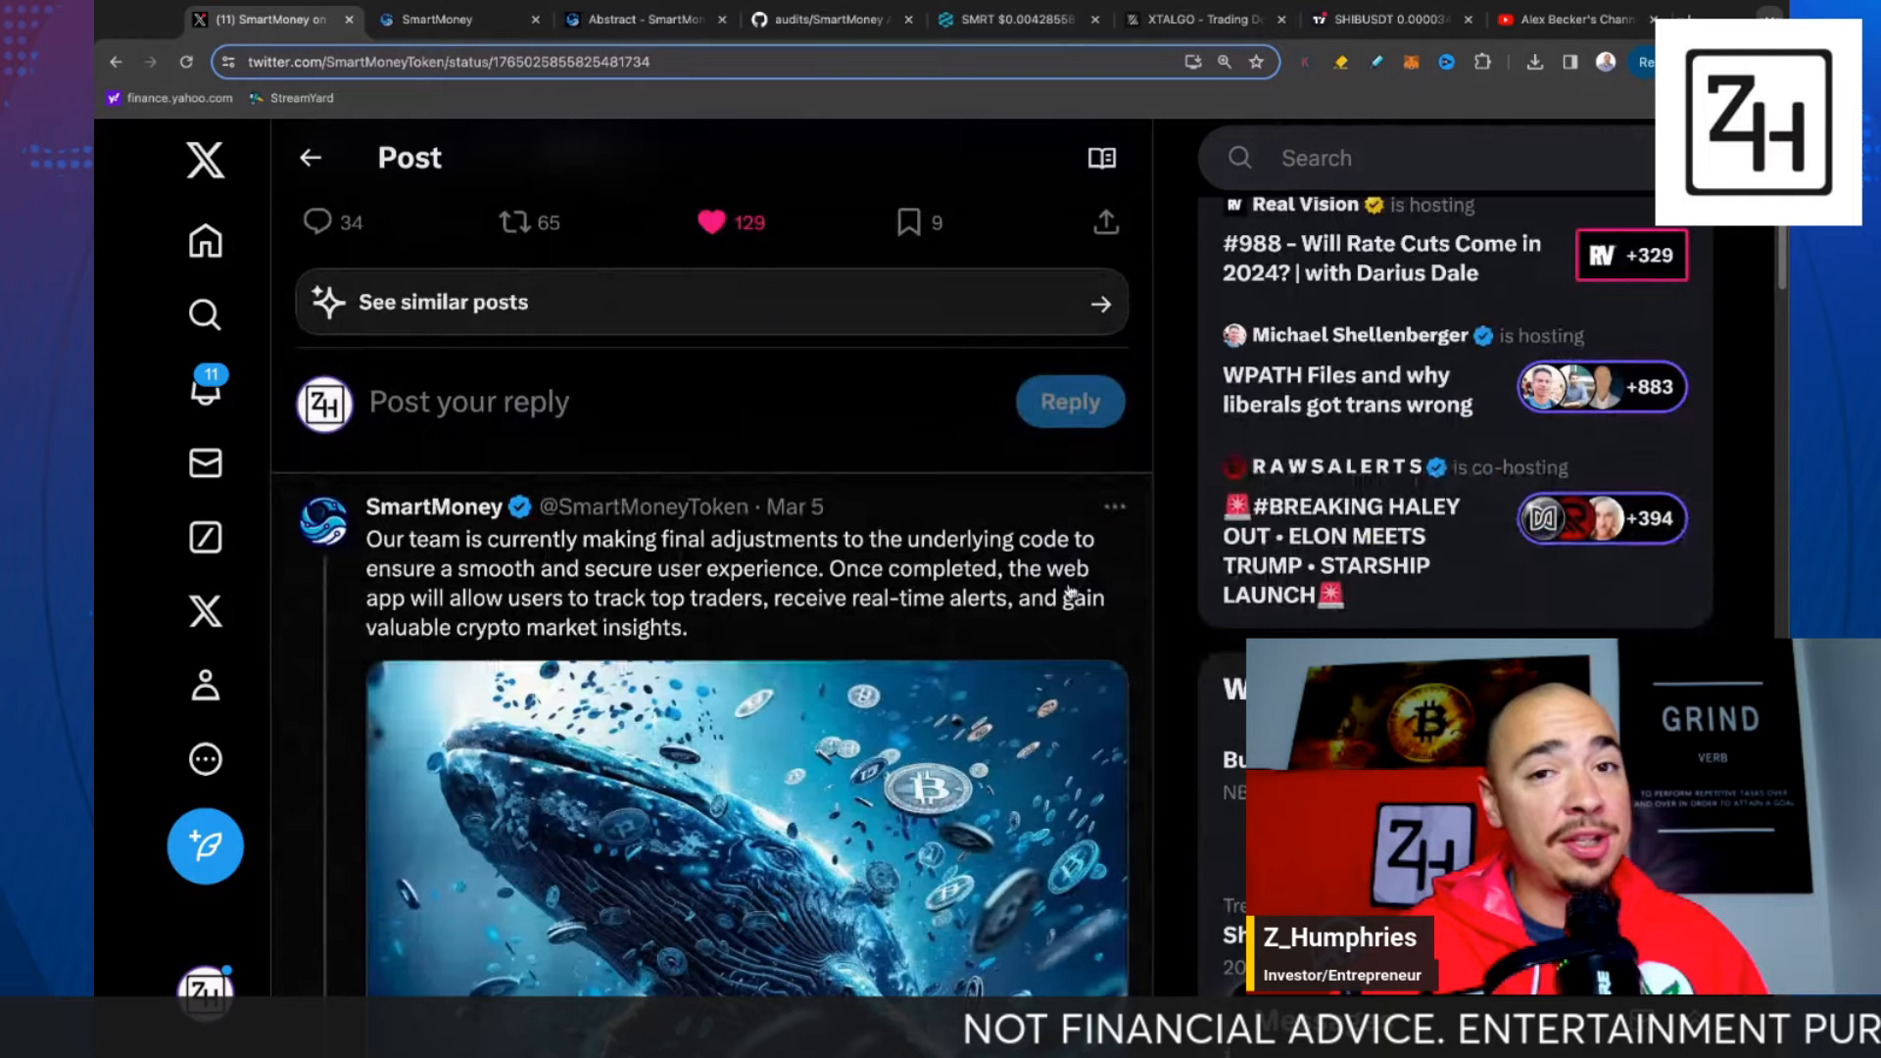
pyautogui.click(1011, 20)
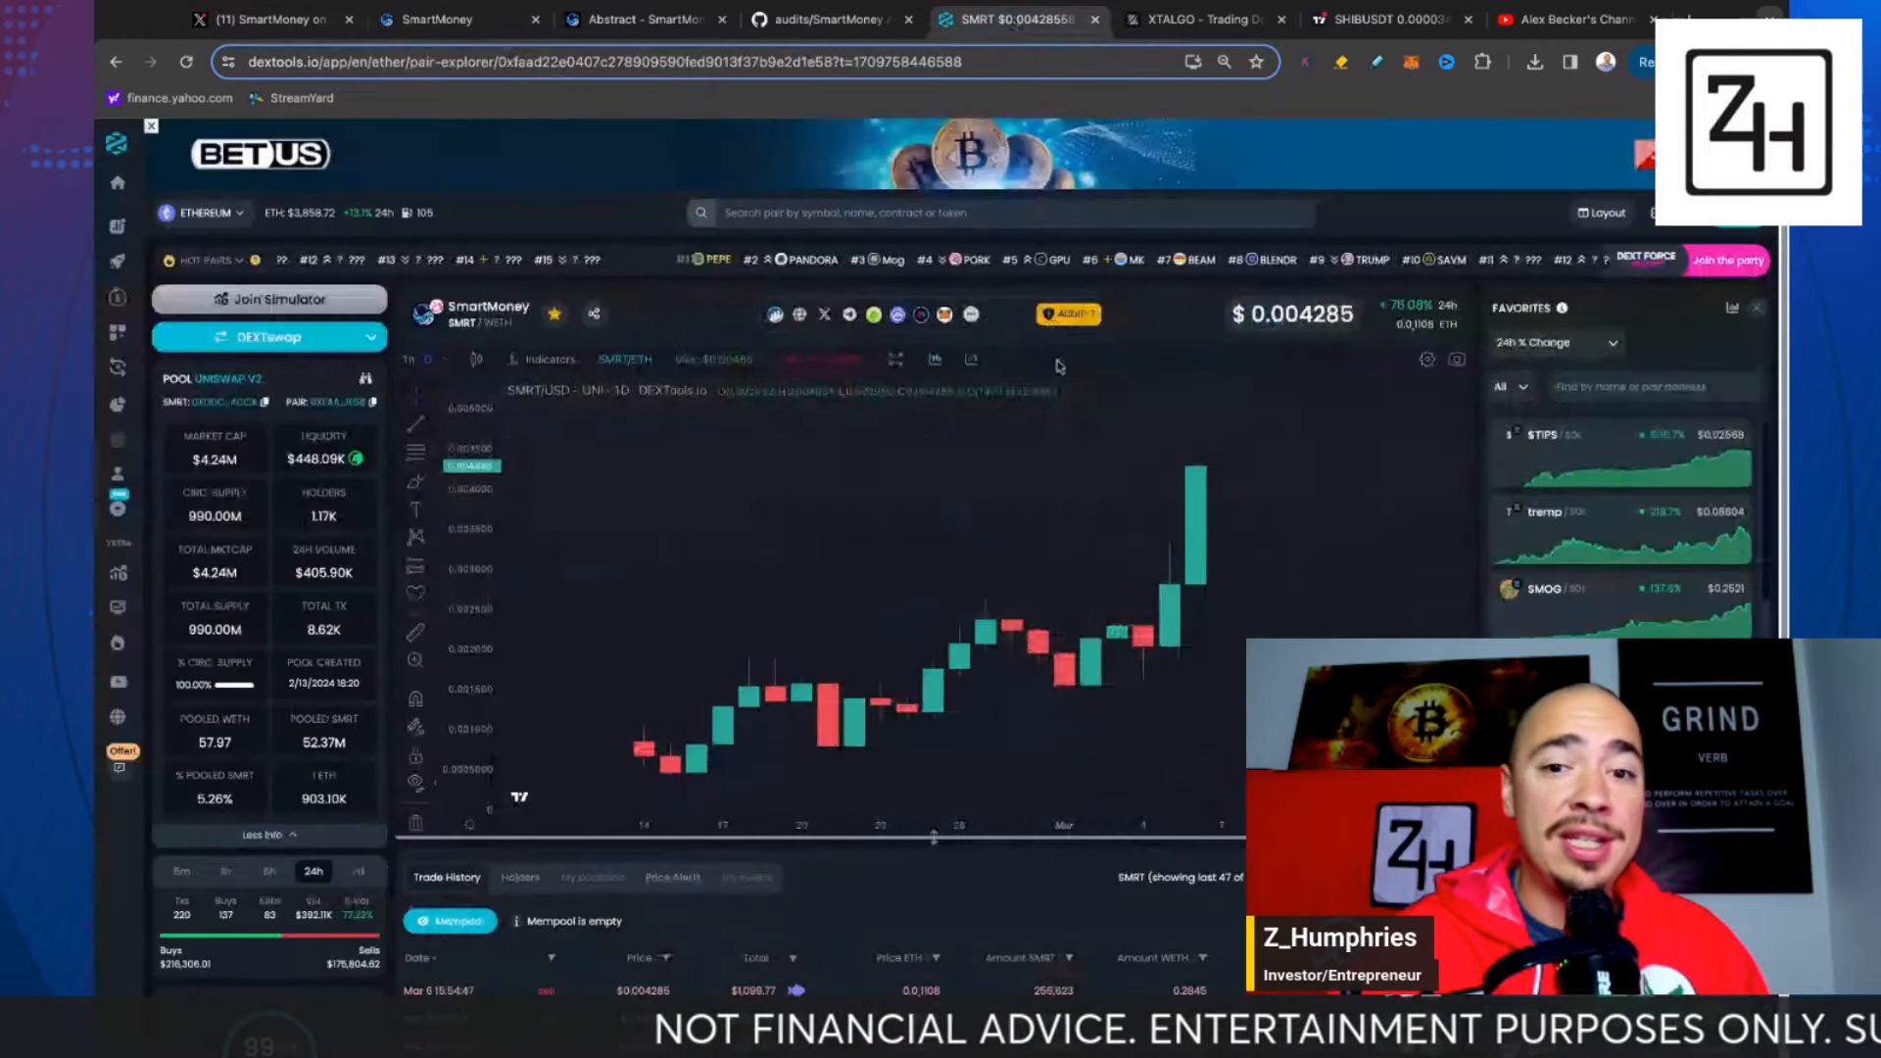